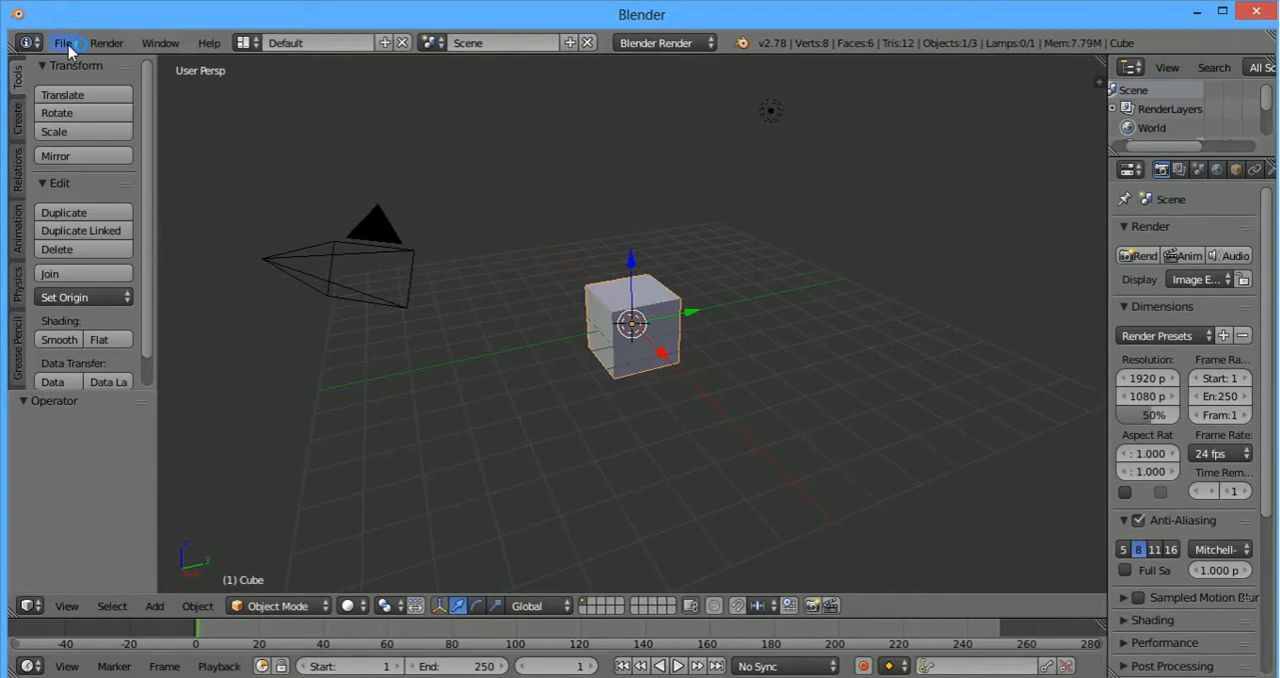
Step: Open User Preferences from the File menu
{"action": "left_click", "coordinate": [62, 42]}
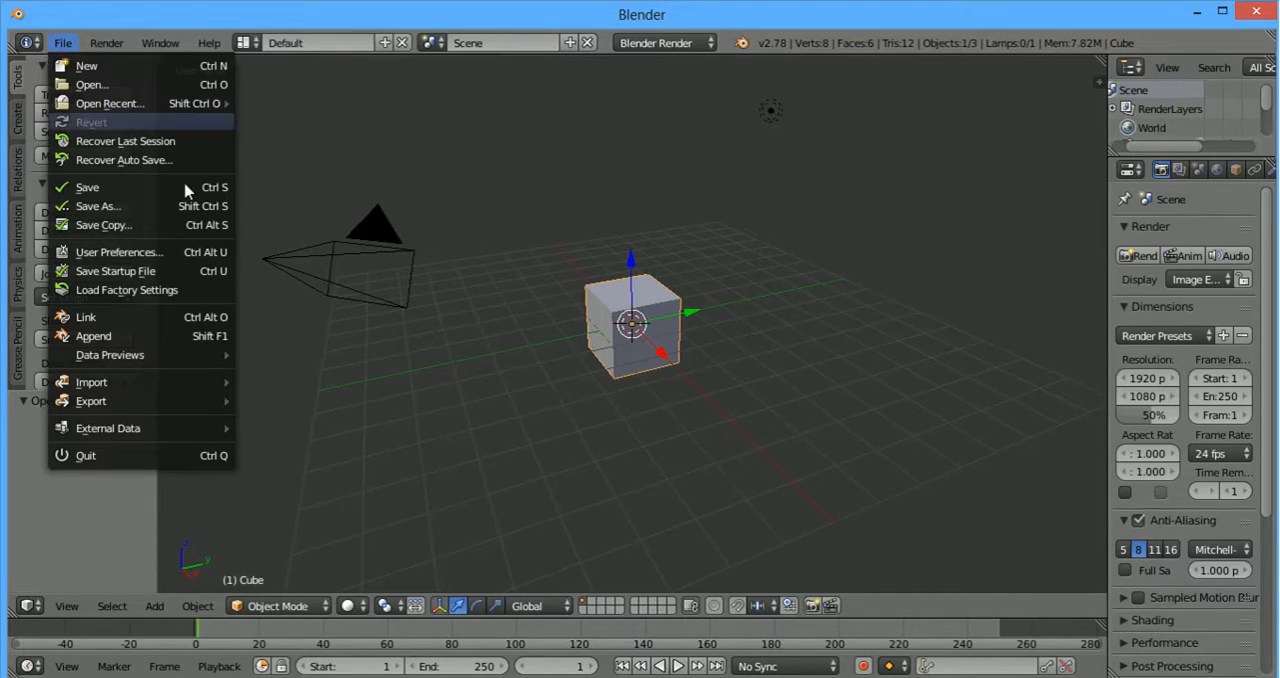
{"action": "left_click", "coordinate": [119, 251]}
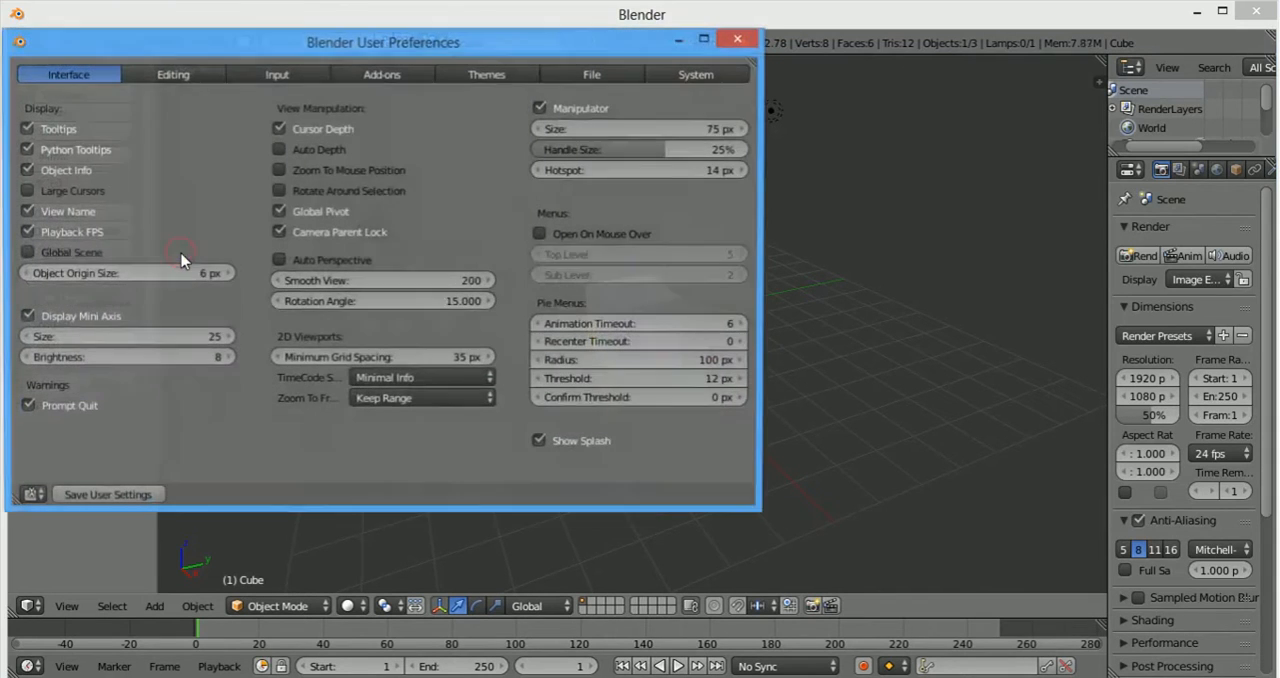
Step: Switch the preferences window to the Add-ons tab
{"action": "left_click", "coordinate": [372, 74]}
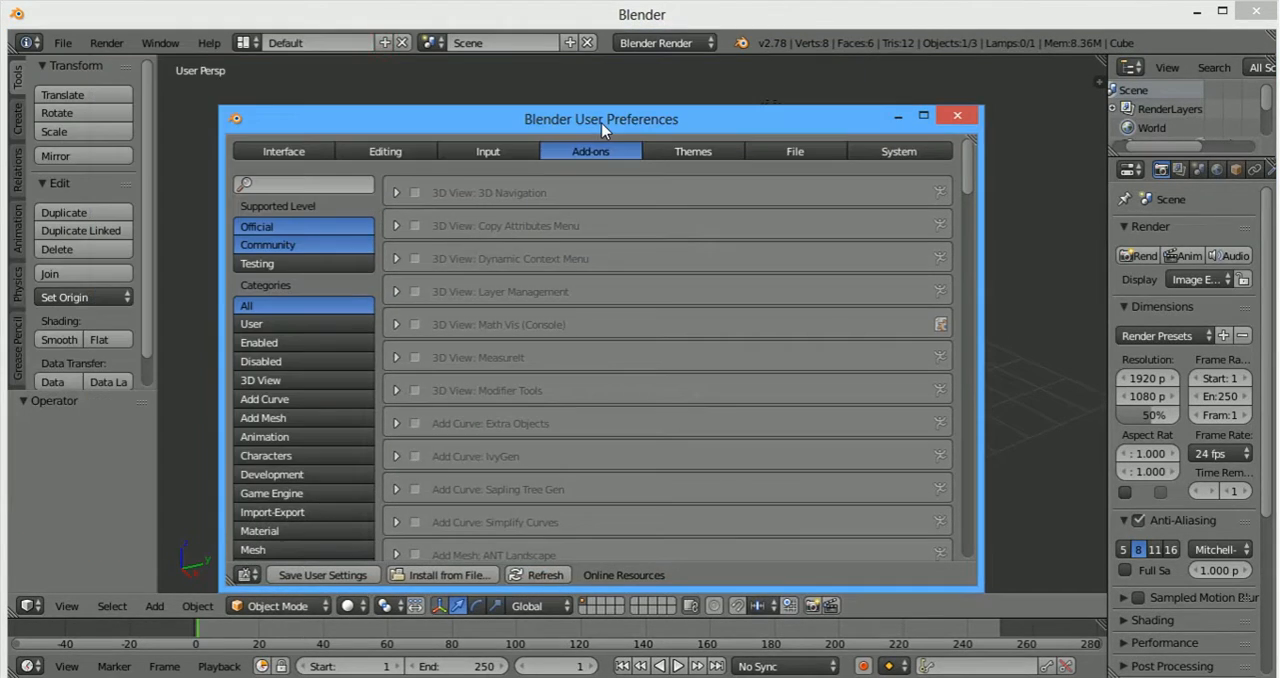
{"action": "mouse_move", "coordinate": [652, 196]}
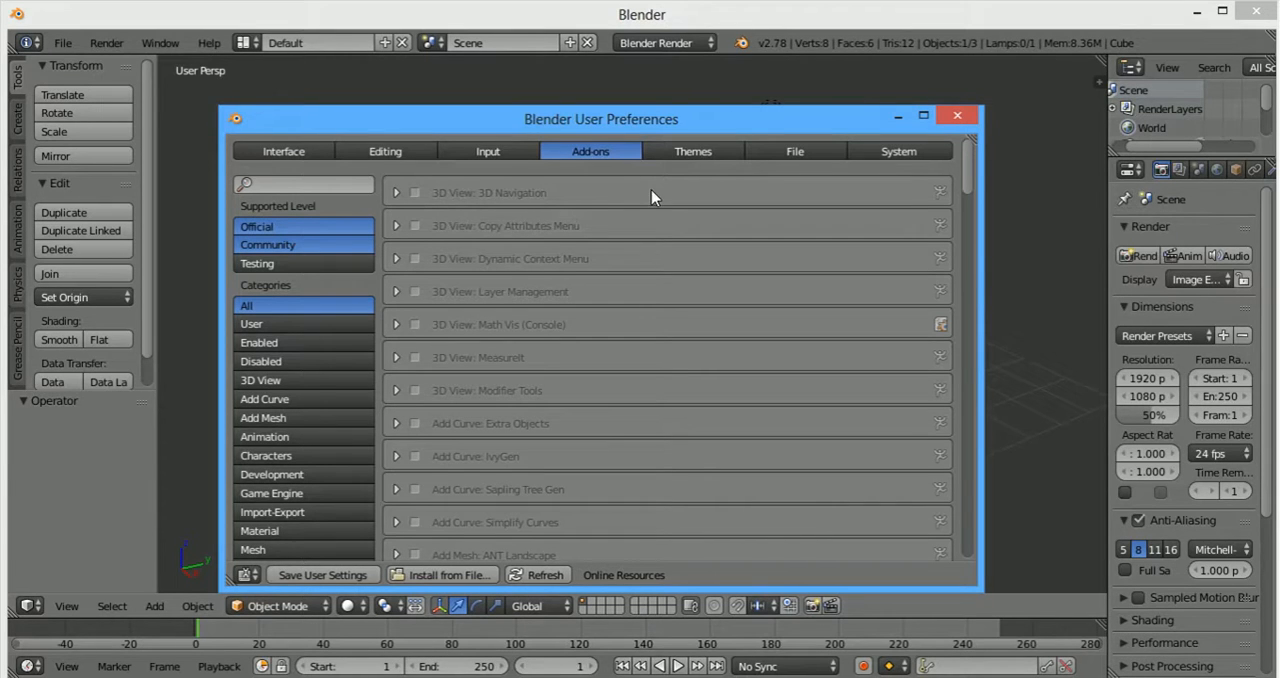
{"action": "mouse_move", "coordinate": [414, 192]}
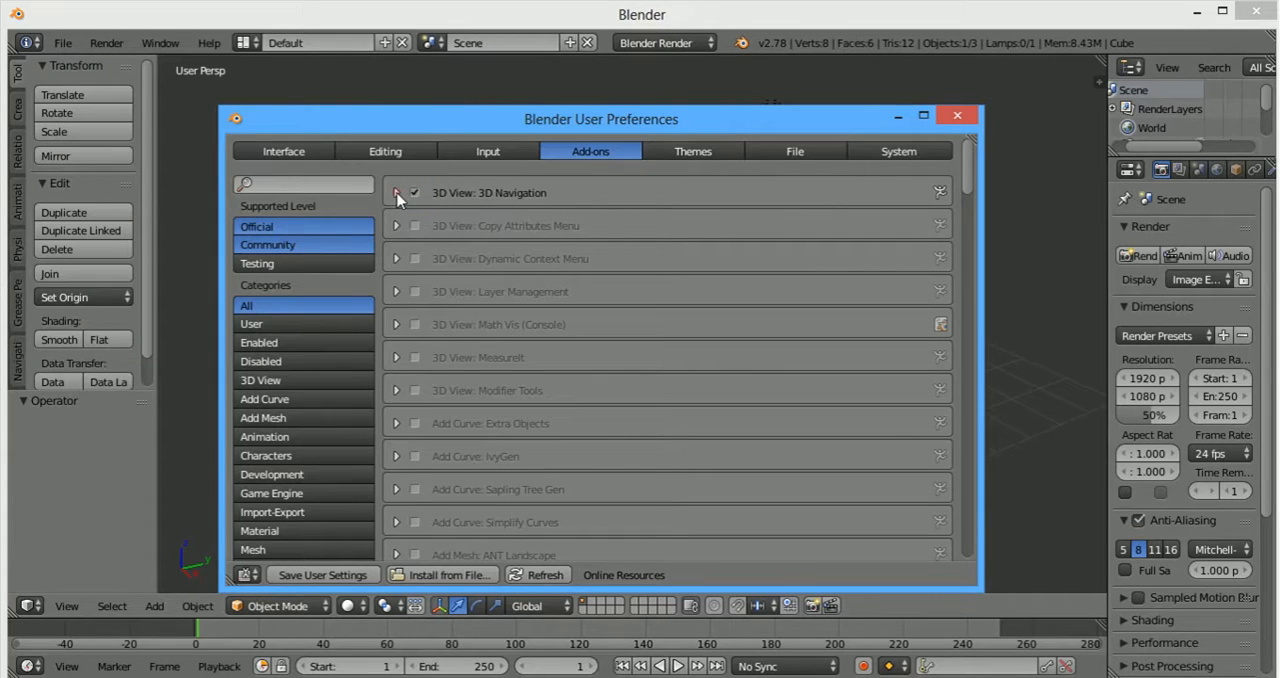
Step: Expand the 3D Navigation add-on details to read its file path, then close preferences
{"action": "left_click", "coordinate": [396, 192]}
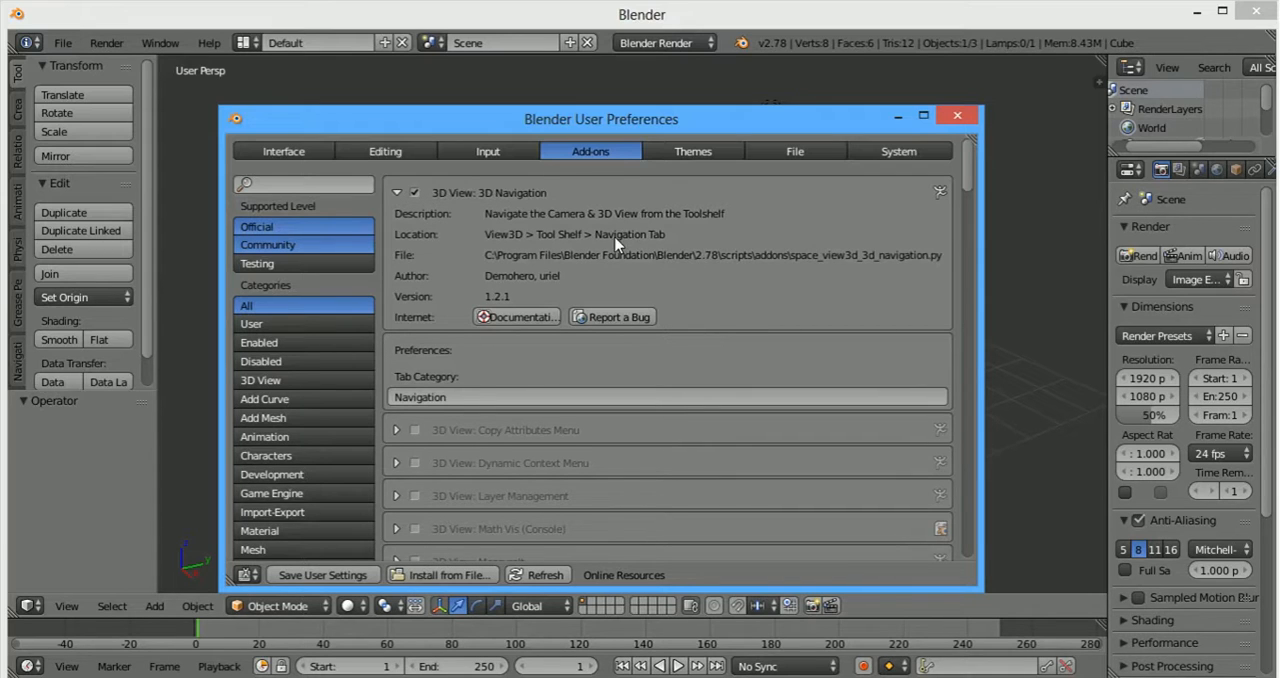
{"action": "mouse_move", "coordinate": [620, 240]}
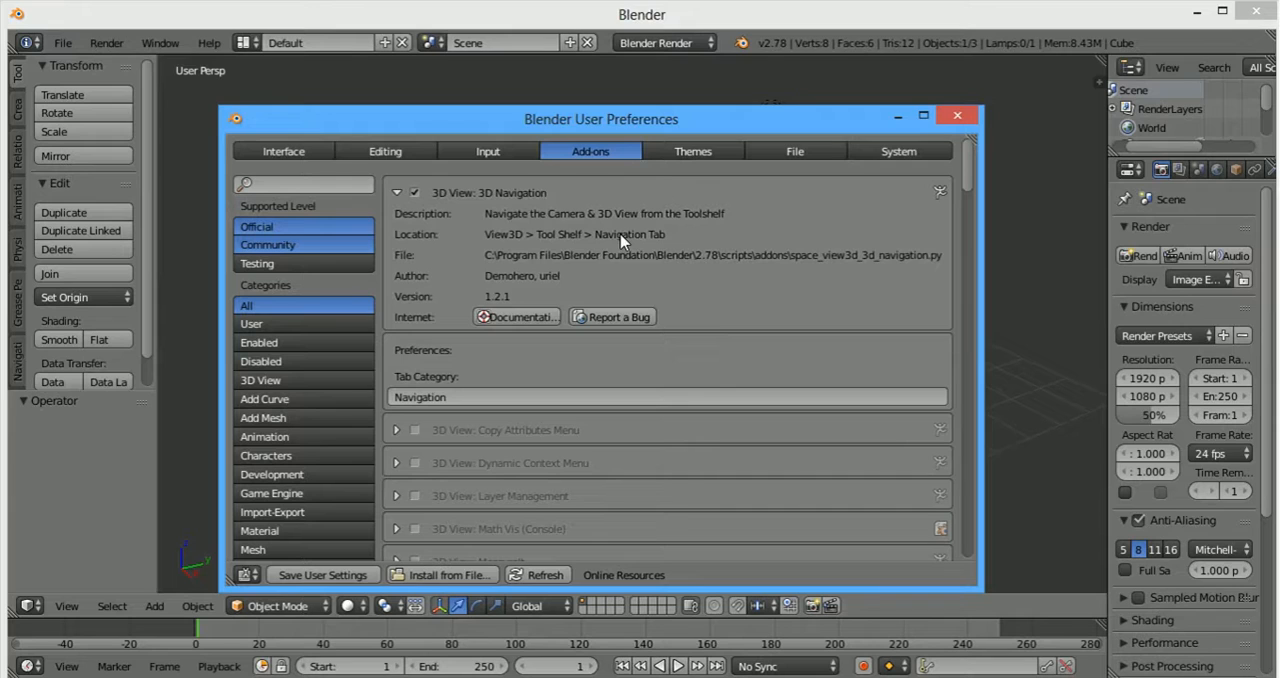
{"action": "mouse_move", "coordinate": [623, 240]}
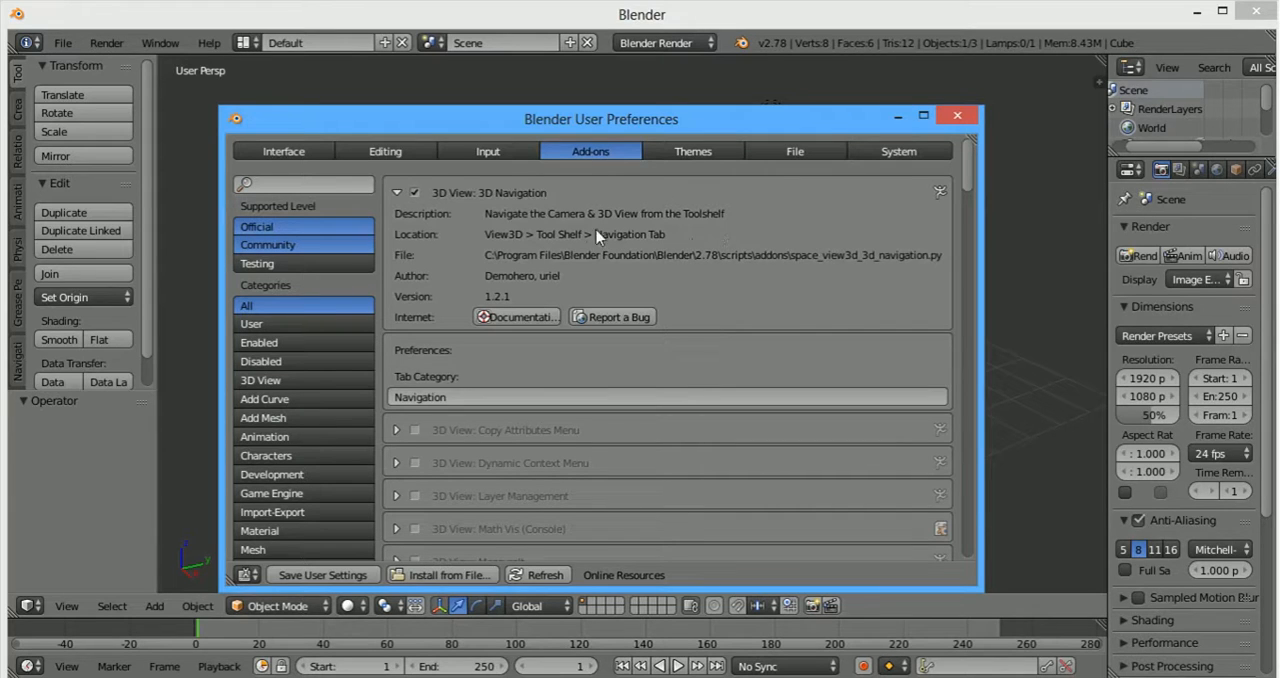
{"action": "mouse_move", "coordinate": [818, 277]}
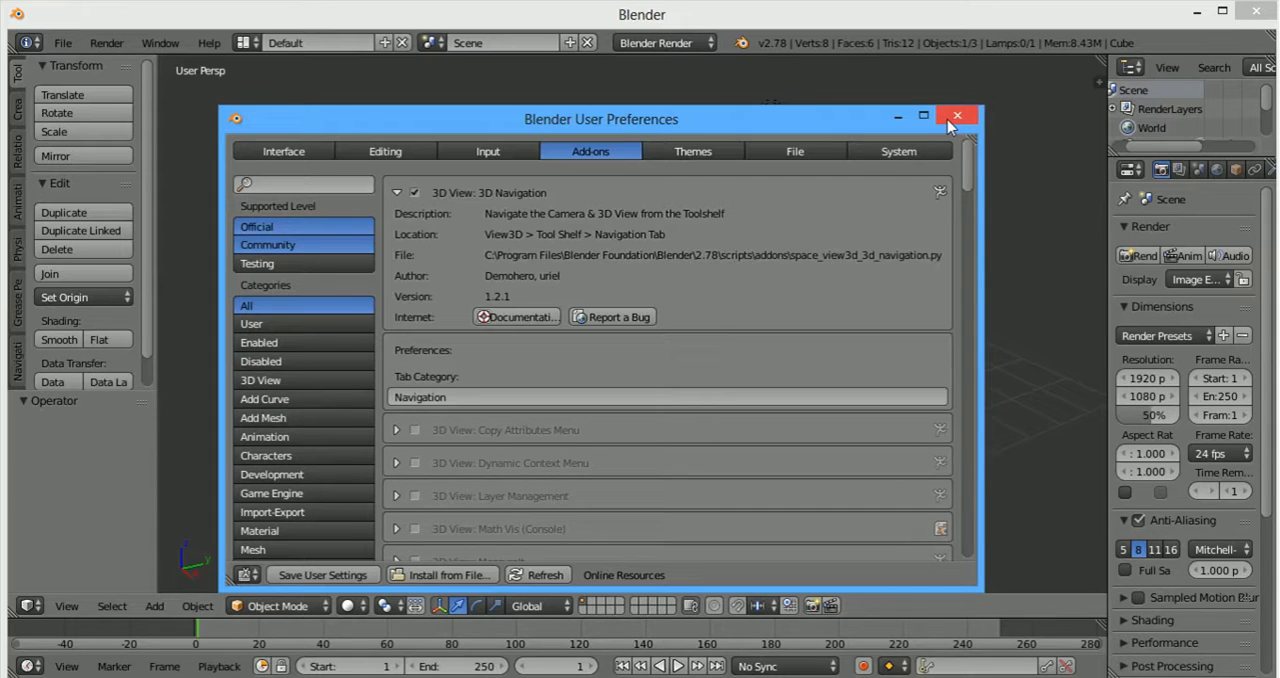
{"action": "left_click", "coordinate": [956, 116]}
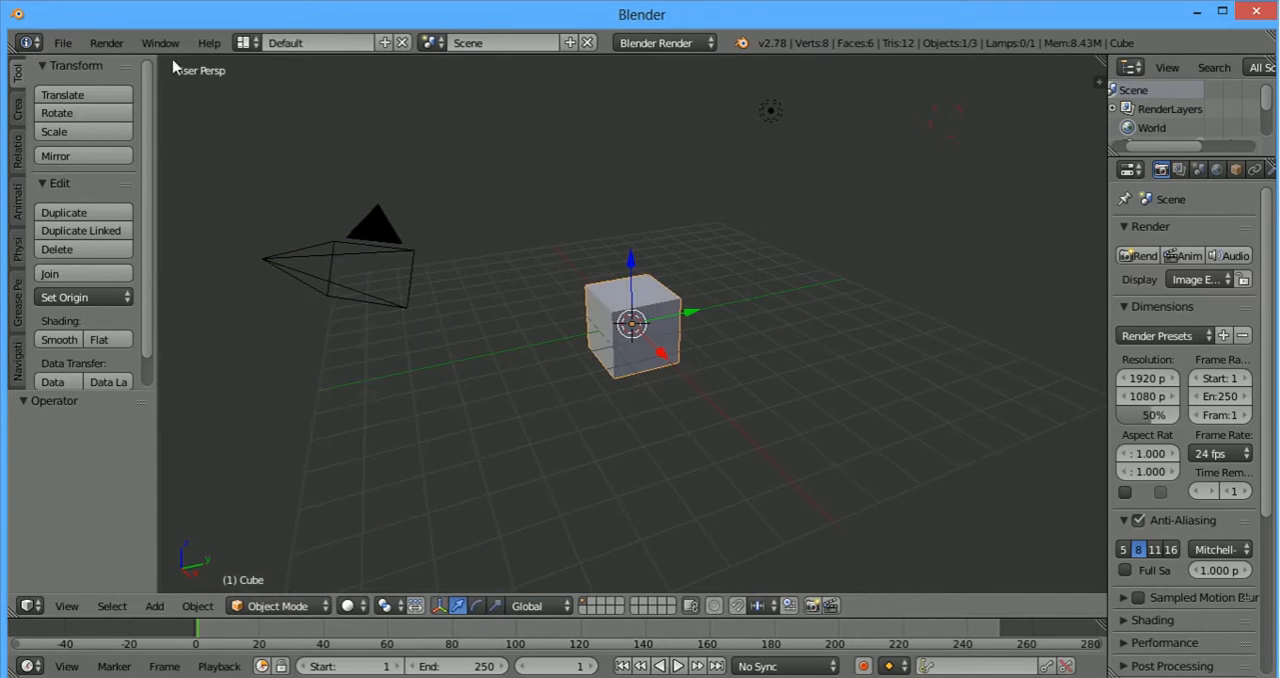
{"action": "left_click", "coordinate": [160, 42]}
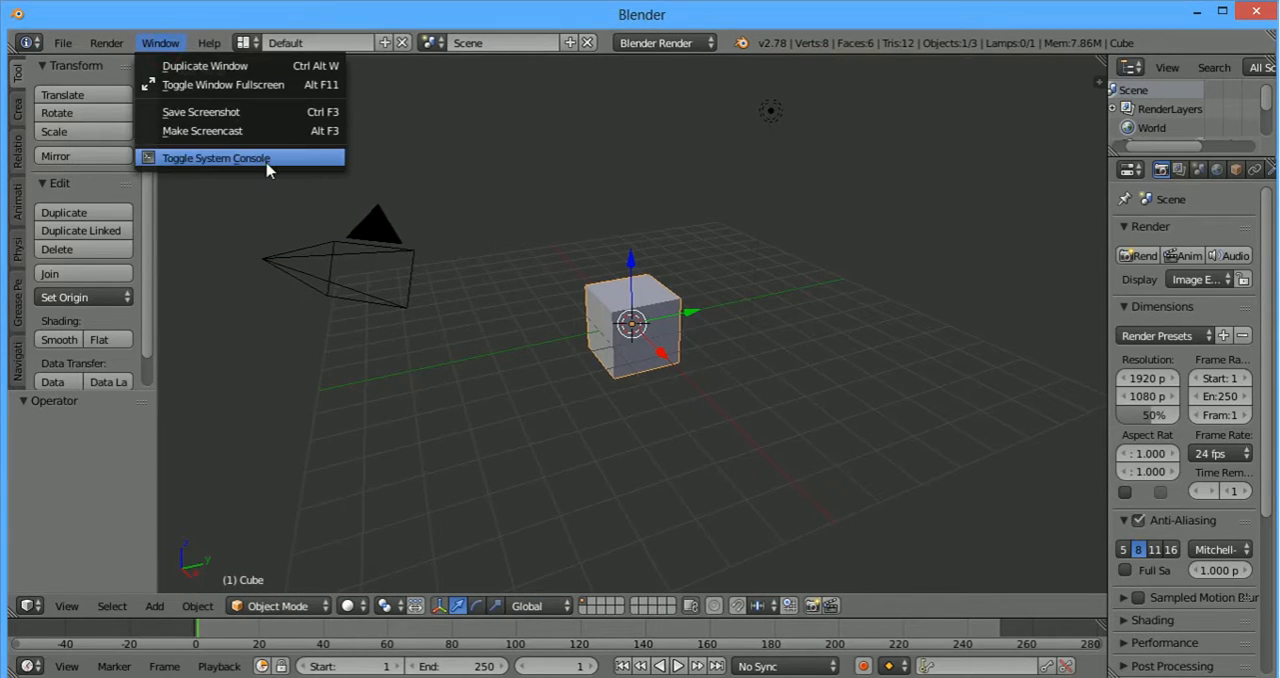
Step: Toggle the system console to read install paths, then return to the 3D viewport
{"action": "left_click", "coordinate": [216, 157]}
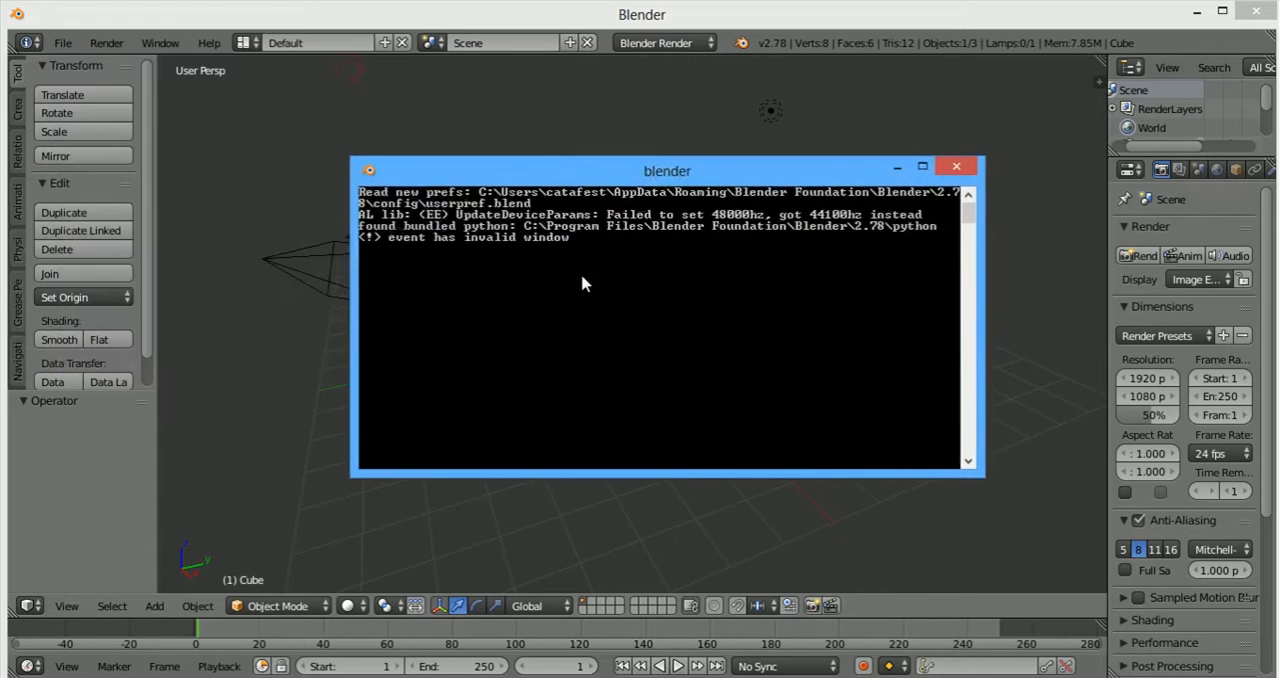
{"action": "mouse_move", "coordinate": [658, 291]}
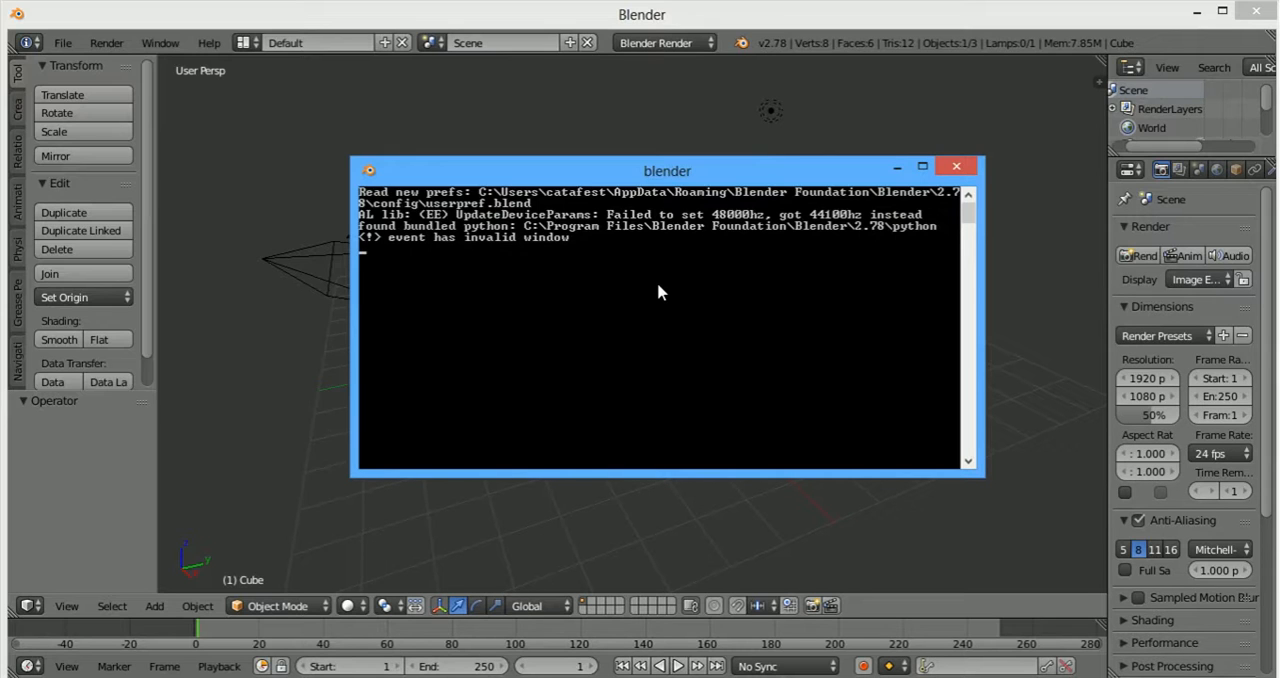
{"action": "mouse_move", "coordinate": [283, 325]}
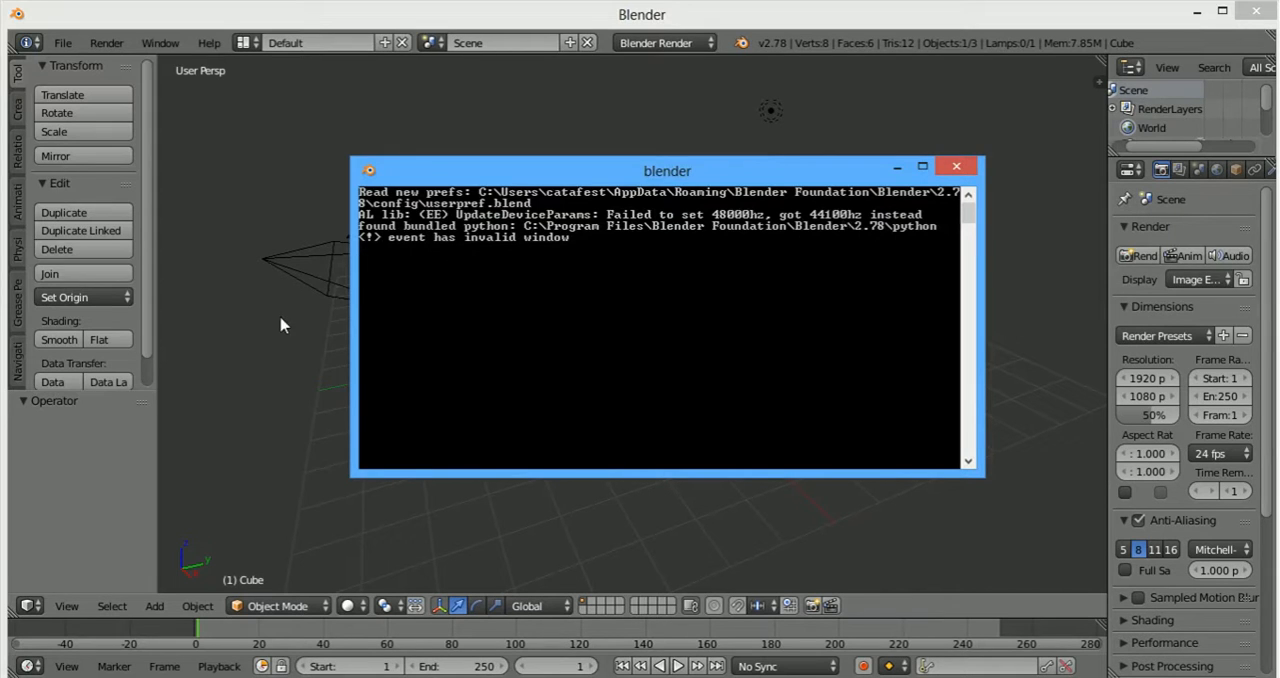
{"action": "left_click", "coordinate": [954, 165]}
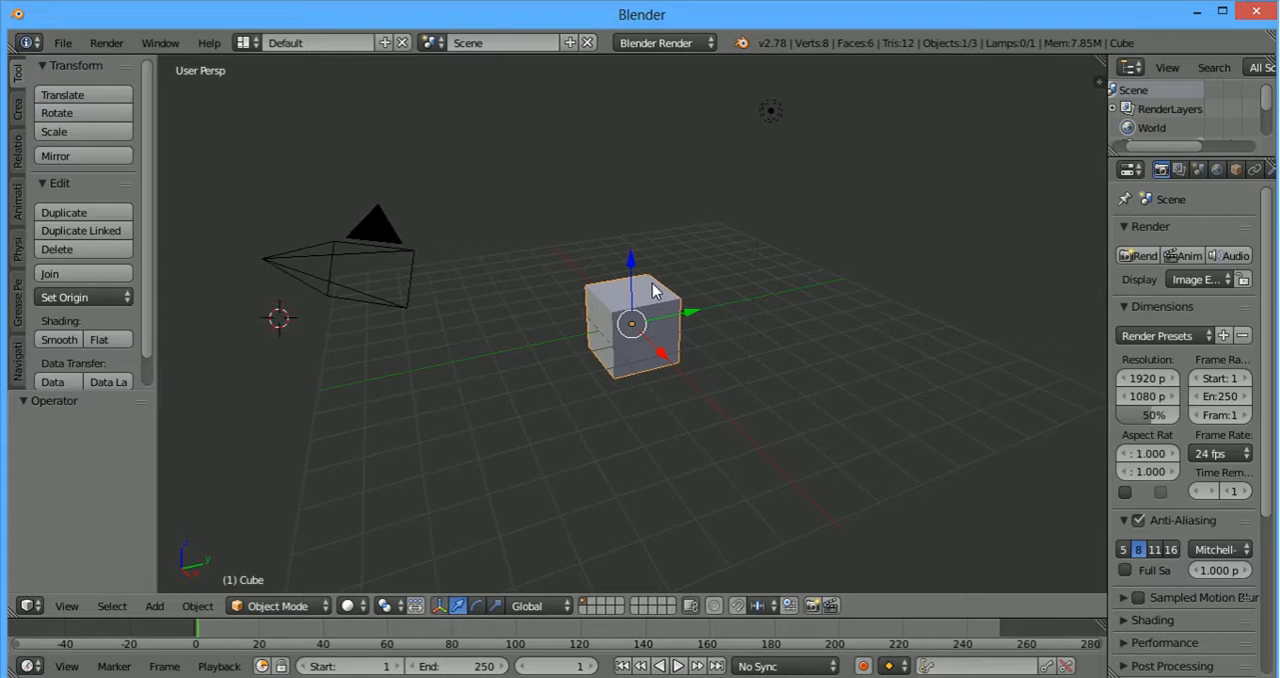